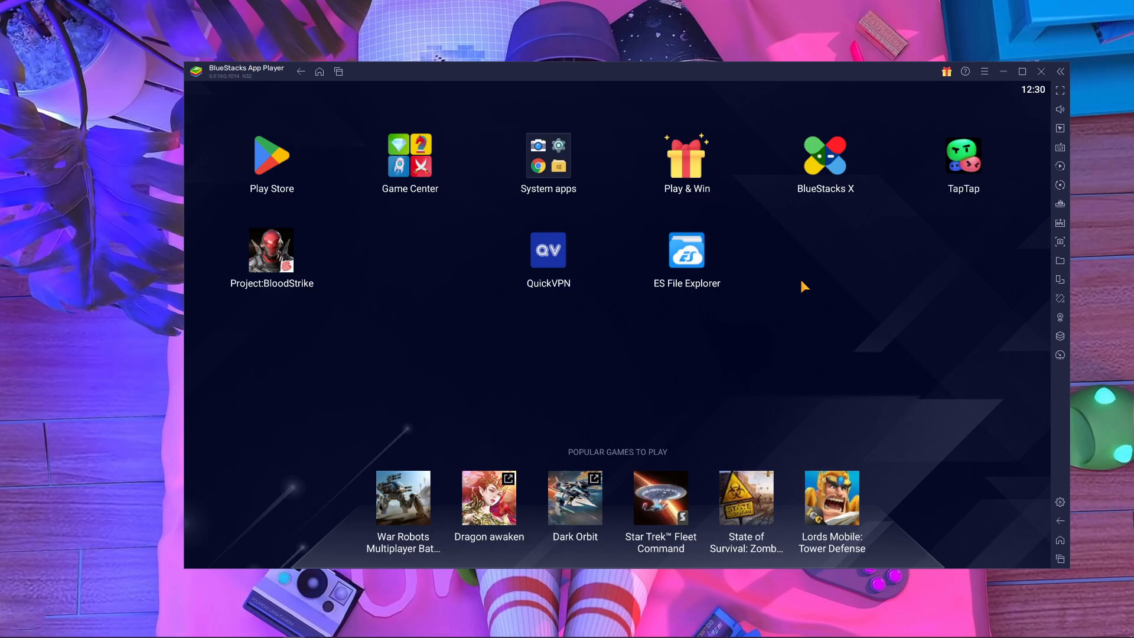
mouse_move(821, 261)
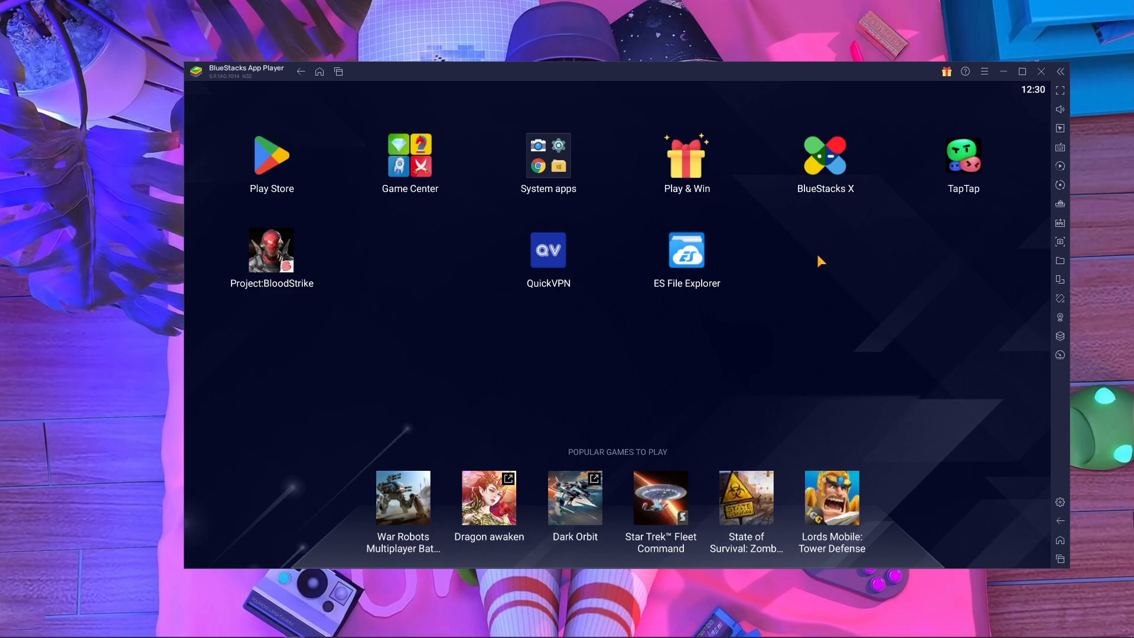
- Open BlueStacks Settings on the Display page with its resolution and pixel density options
click(272, 250)
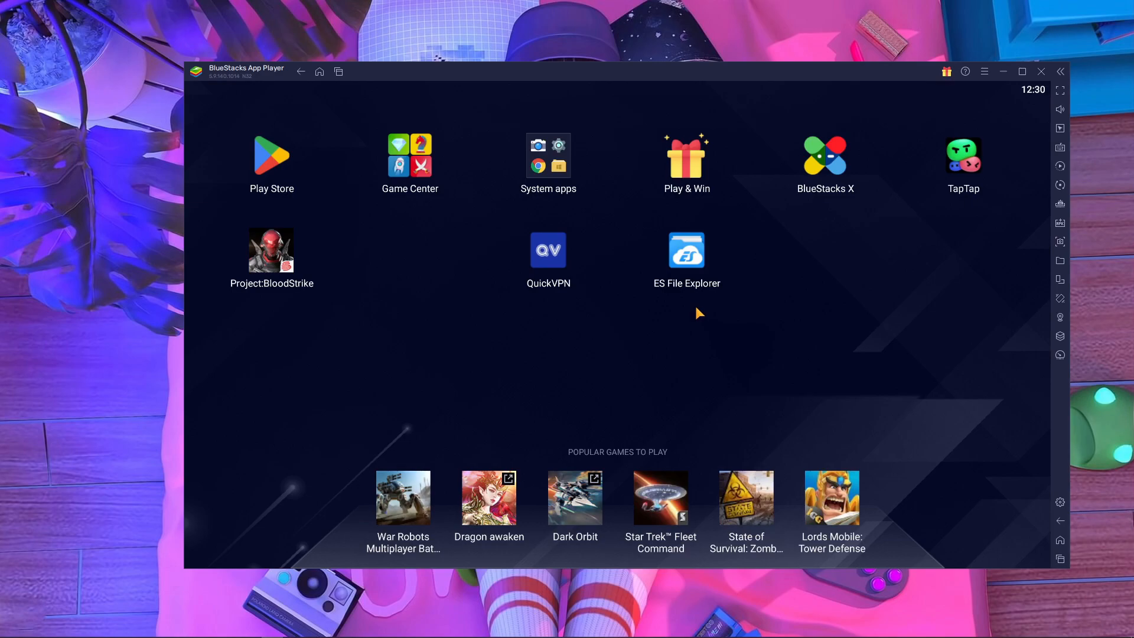
mouse_move(393, 296)
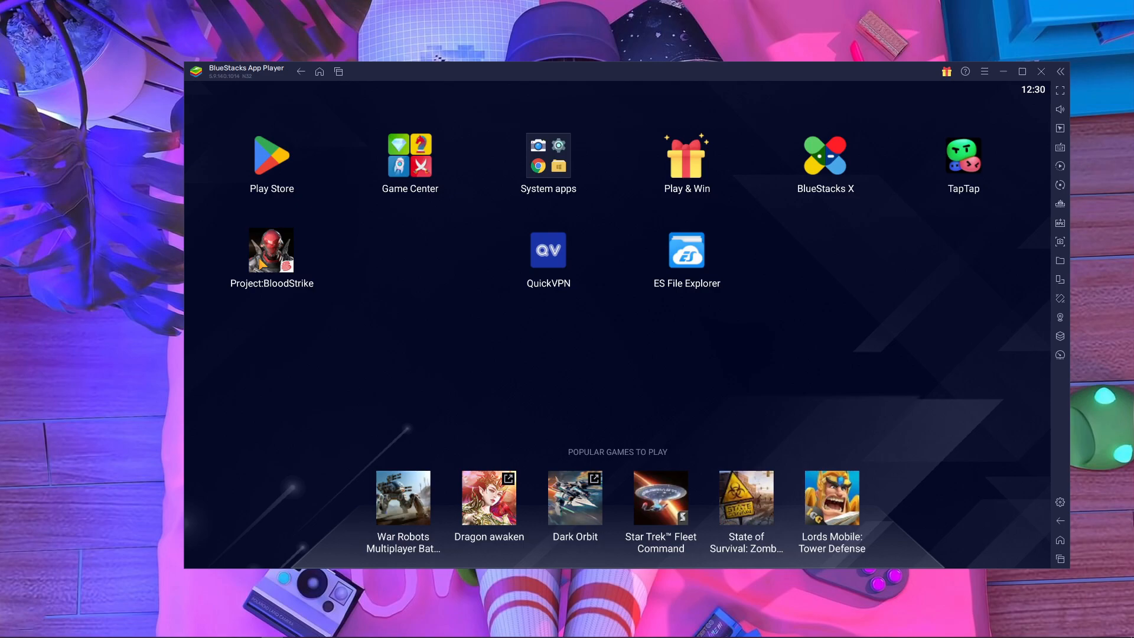
mouse_move(1061, 503)
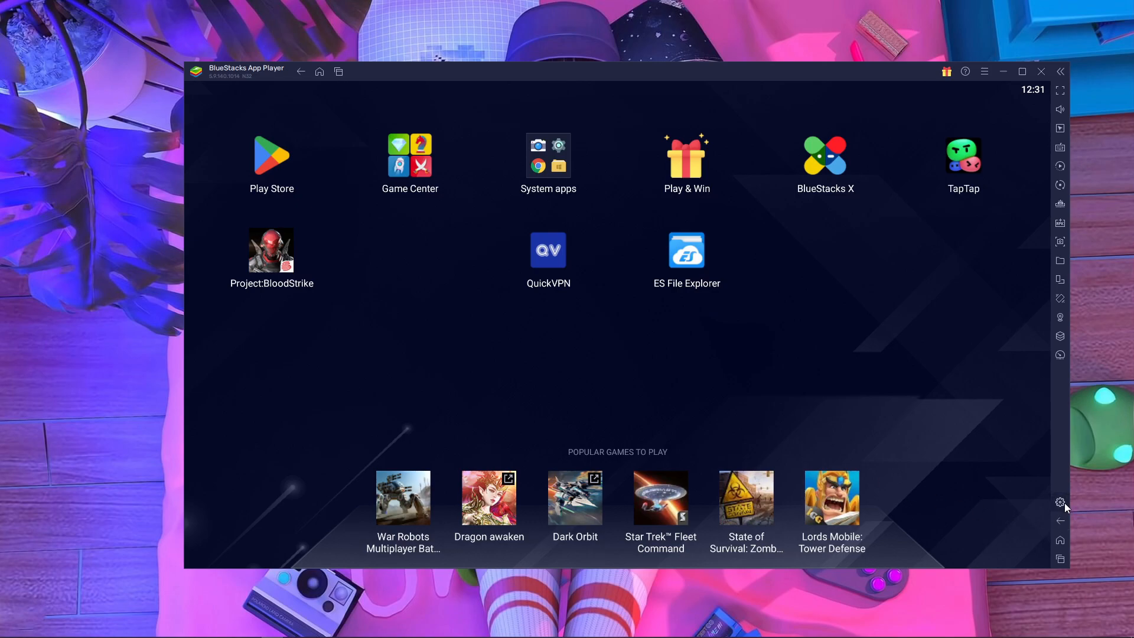
click(1059, 503)
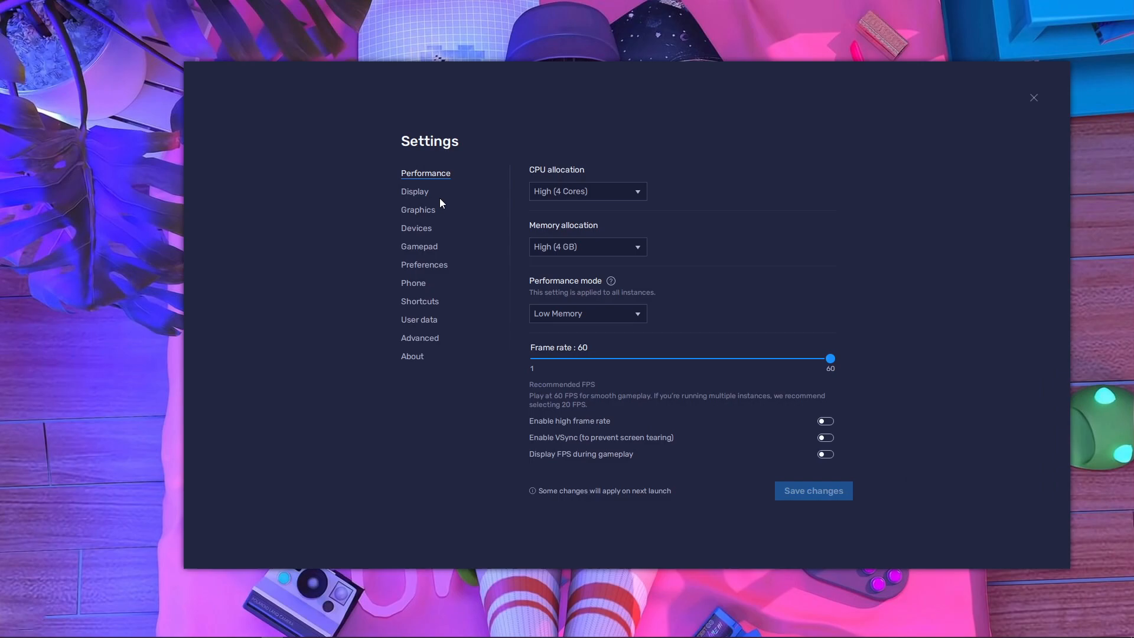
click(415, 191)
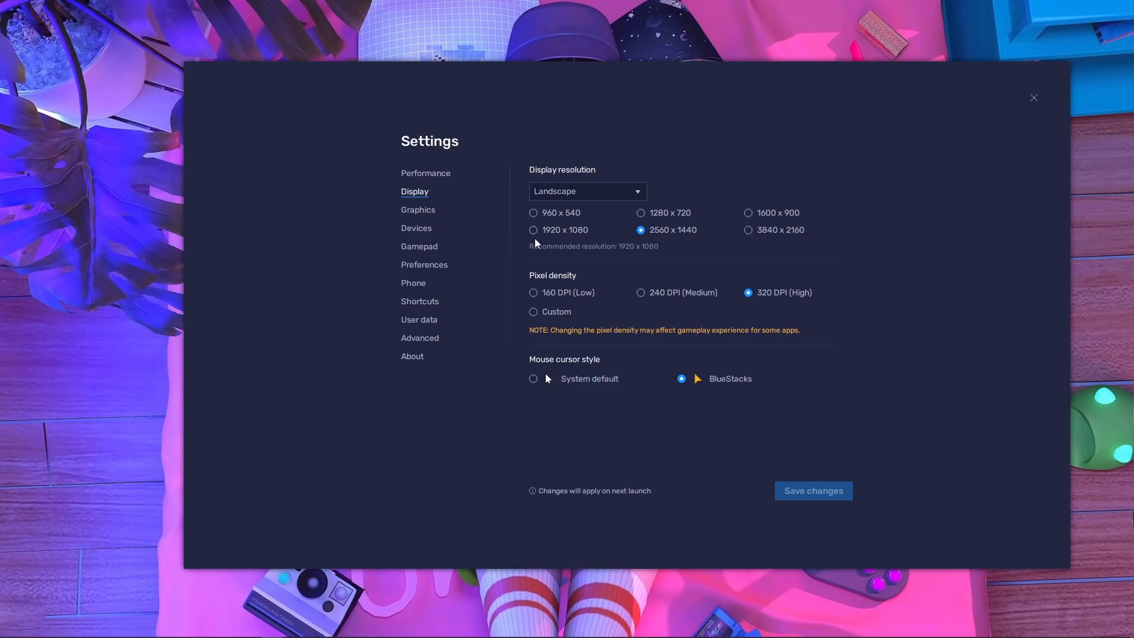
mouse_move(700, 214)
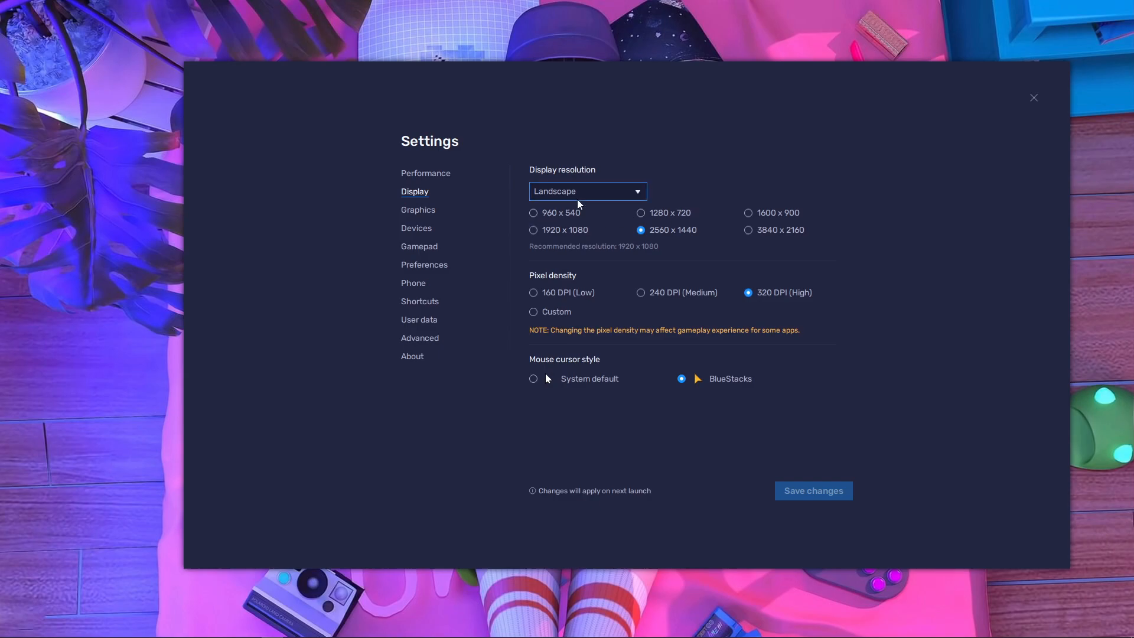
mouse_move(435, 218)
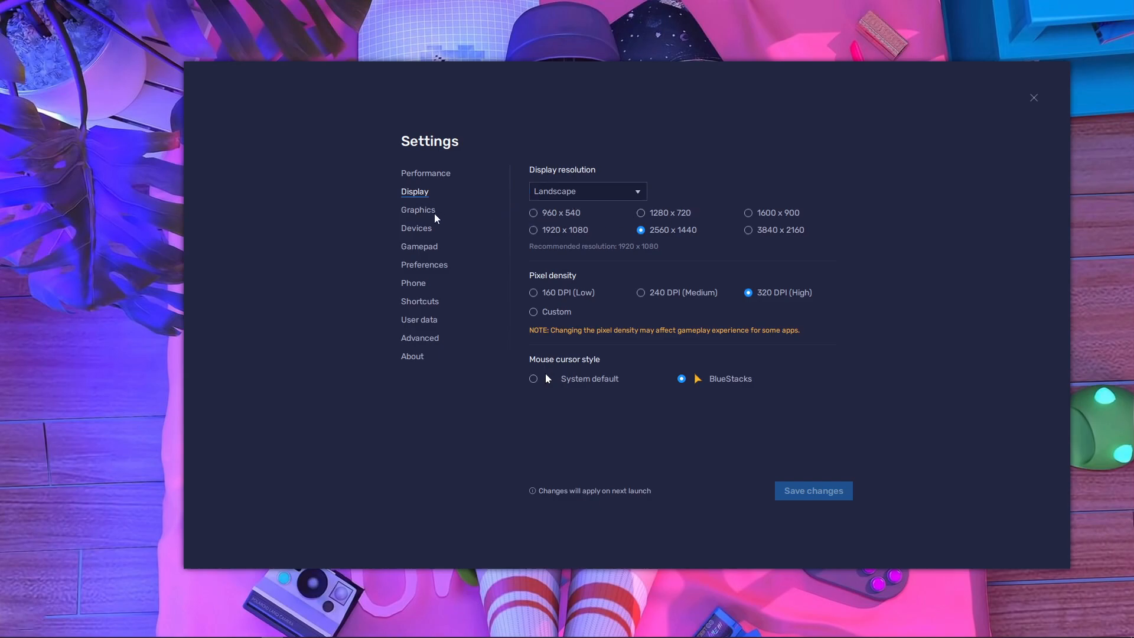
- Set the graphics engine mode to Compatibility, keeping the interface renderer on Auto
click(419, 210)
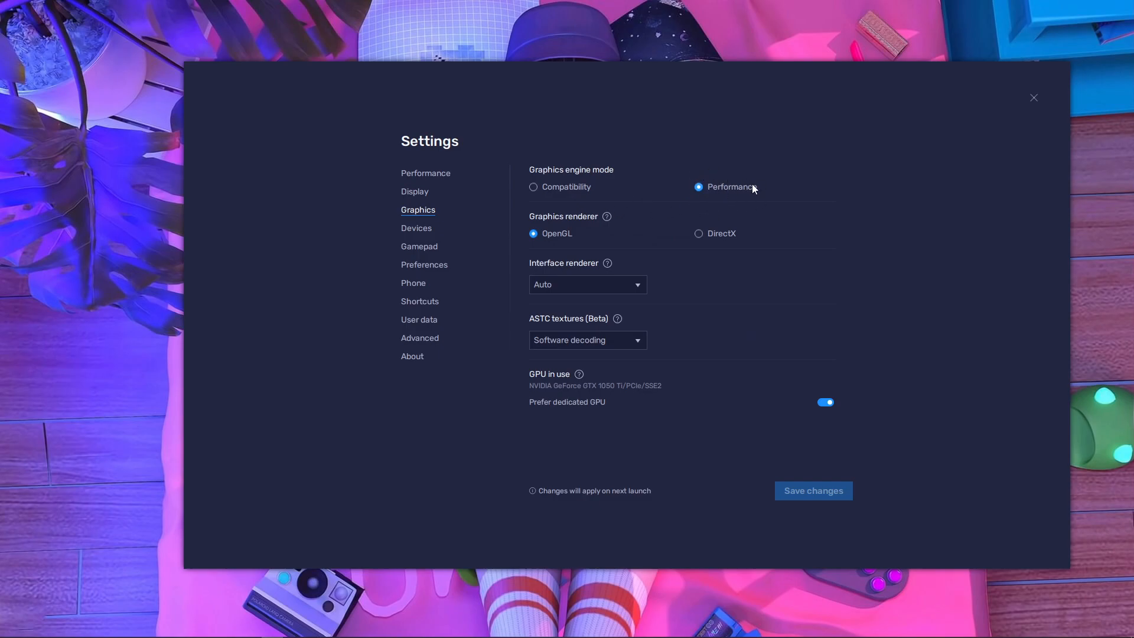
click(533, 187)
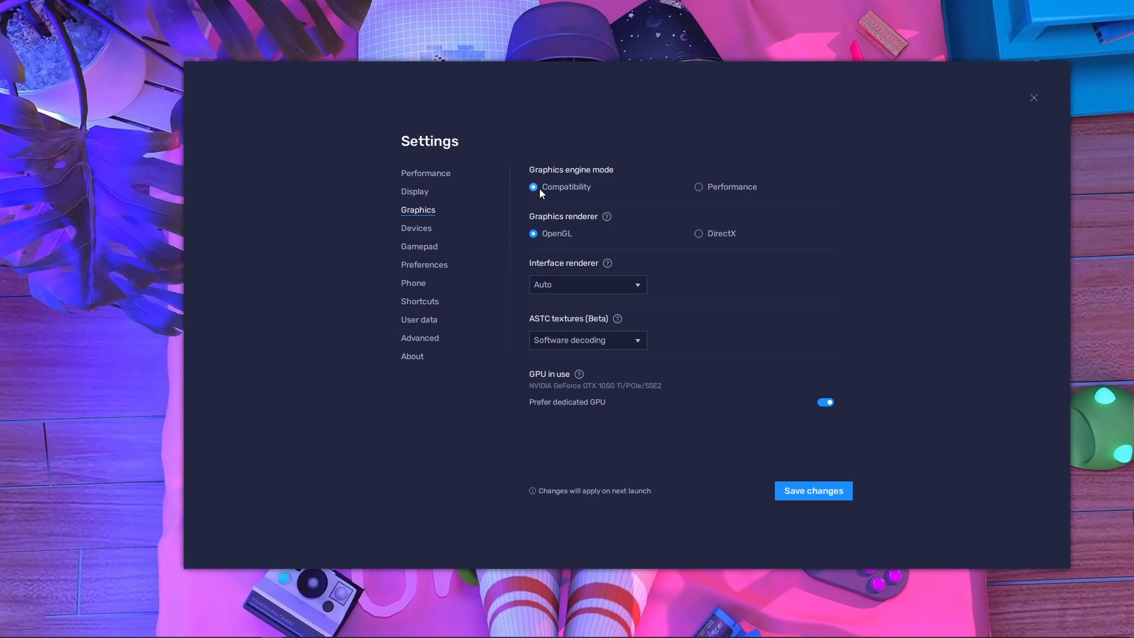
click(587, 284)
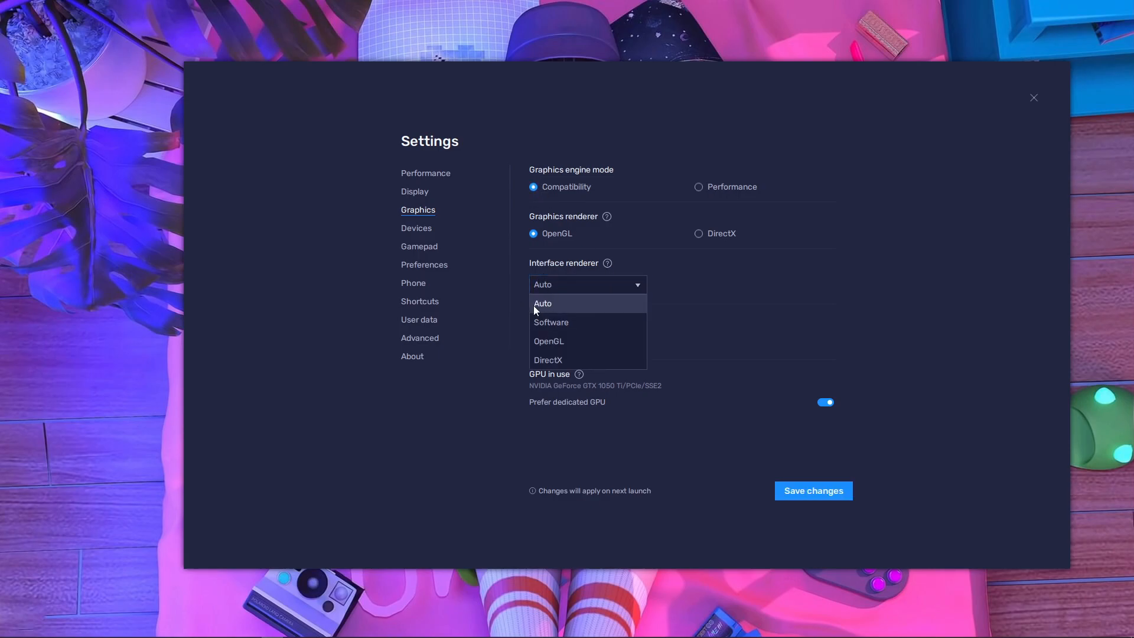
click(543, 303)
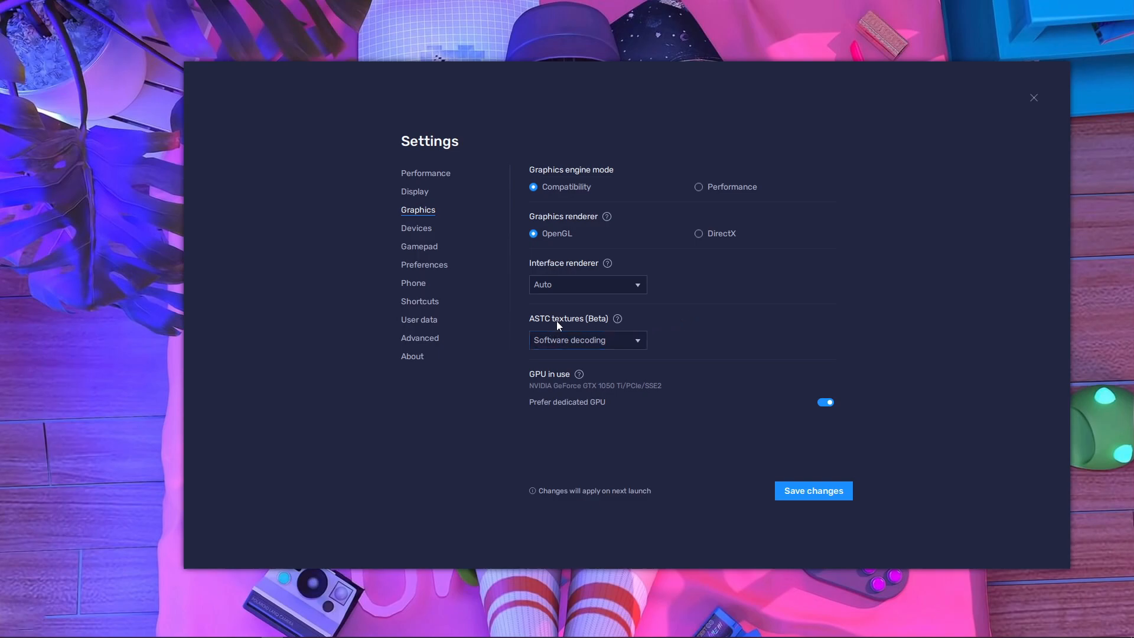
mouse_move(734, 349)
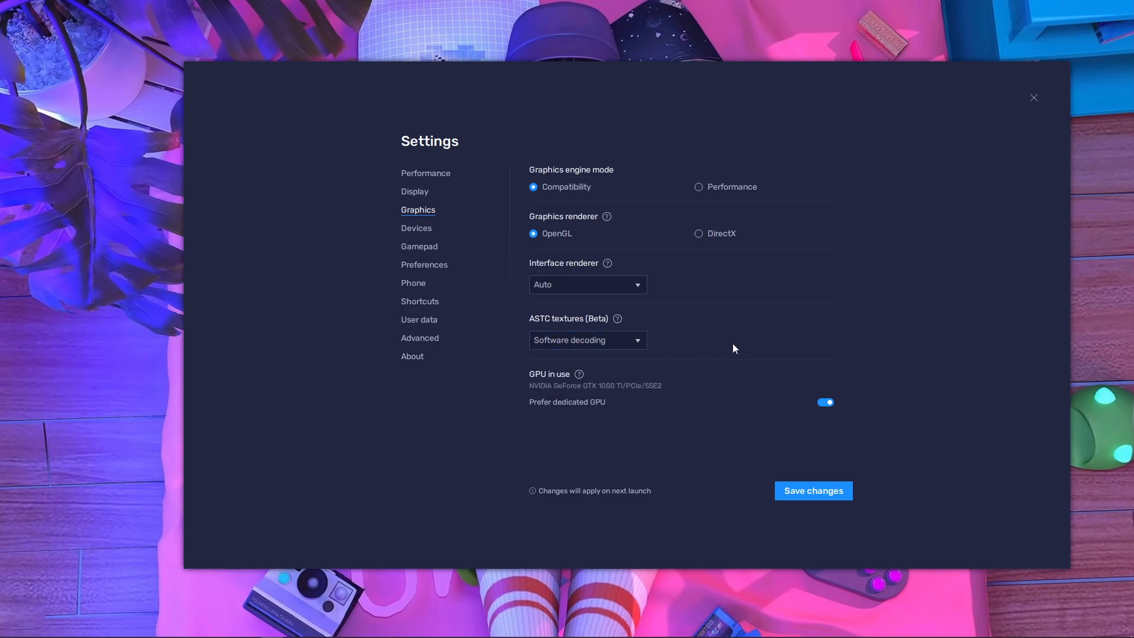
mouse_move(516, 89)
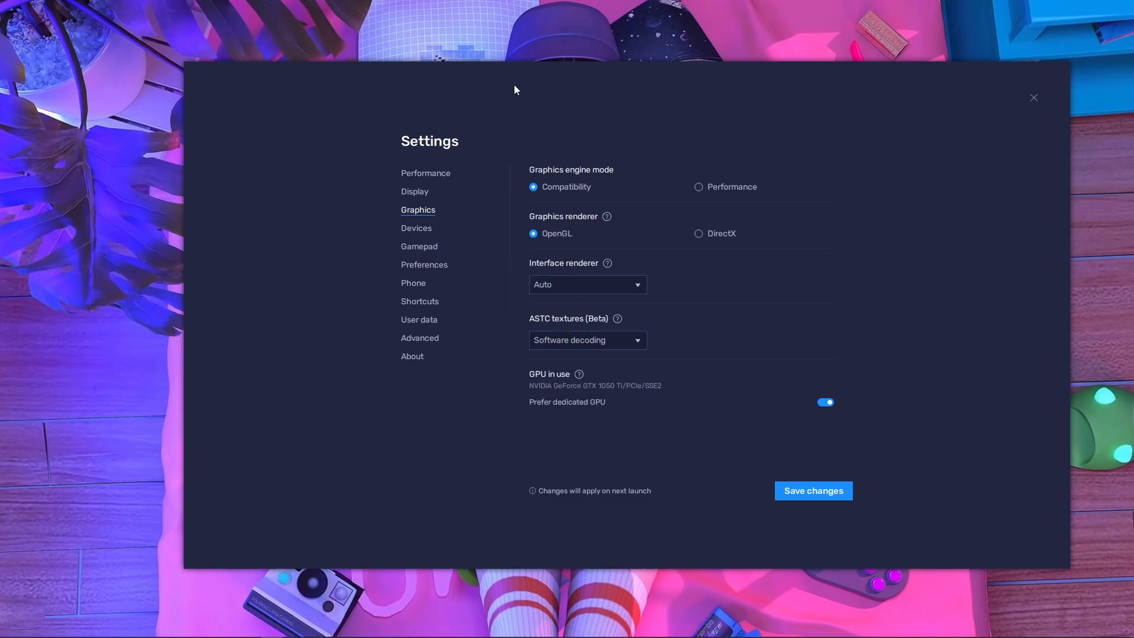
- Save the Compatibility mode change, restart BlueStacks now, and reopen Settings after startup
click(813, 491)
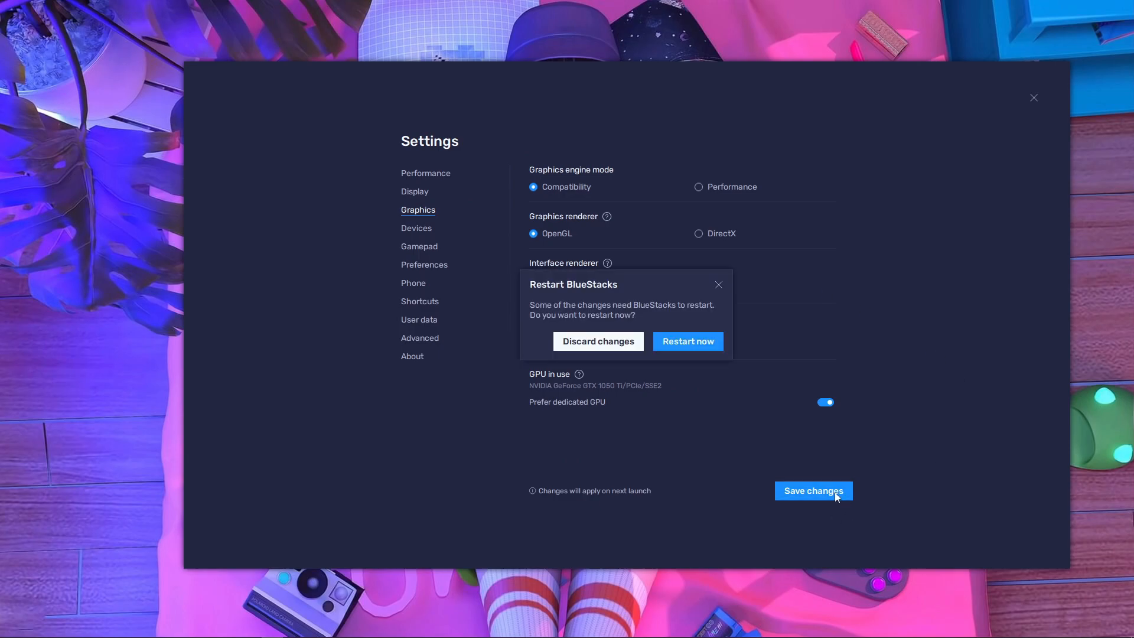
click(813, 491)
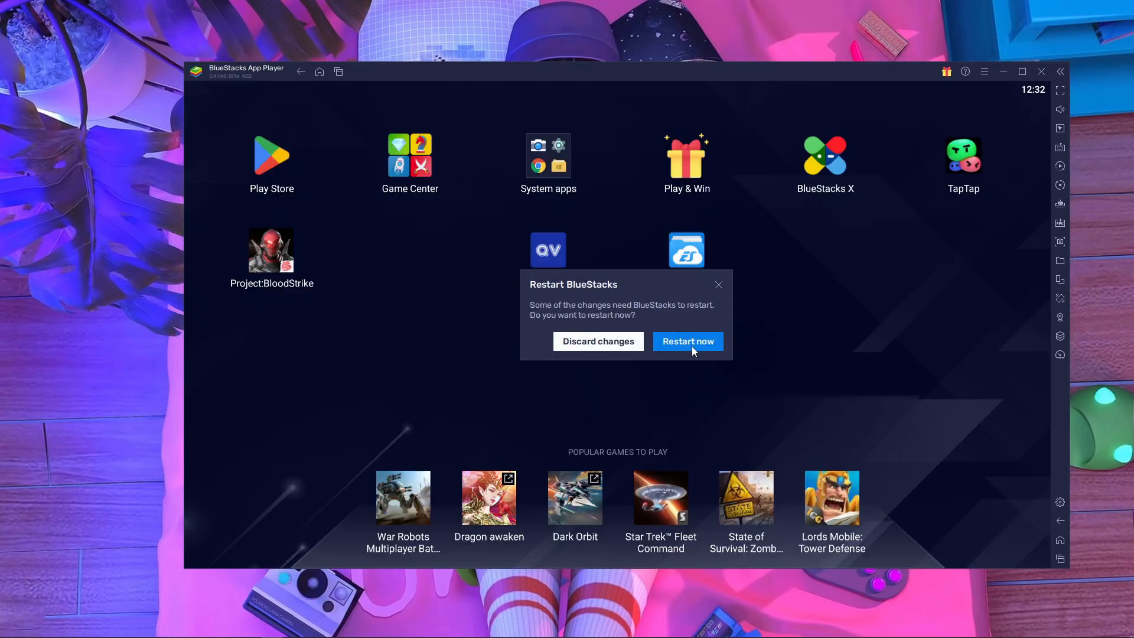
click(687, 341)
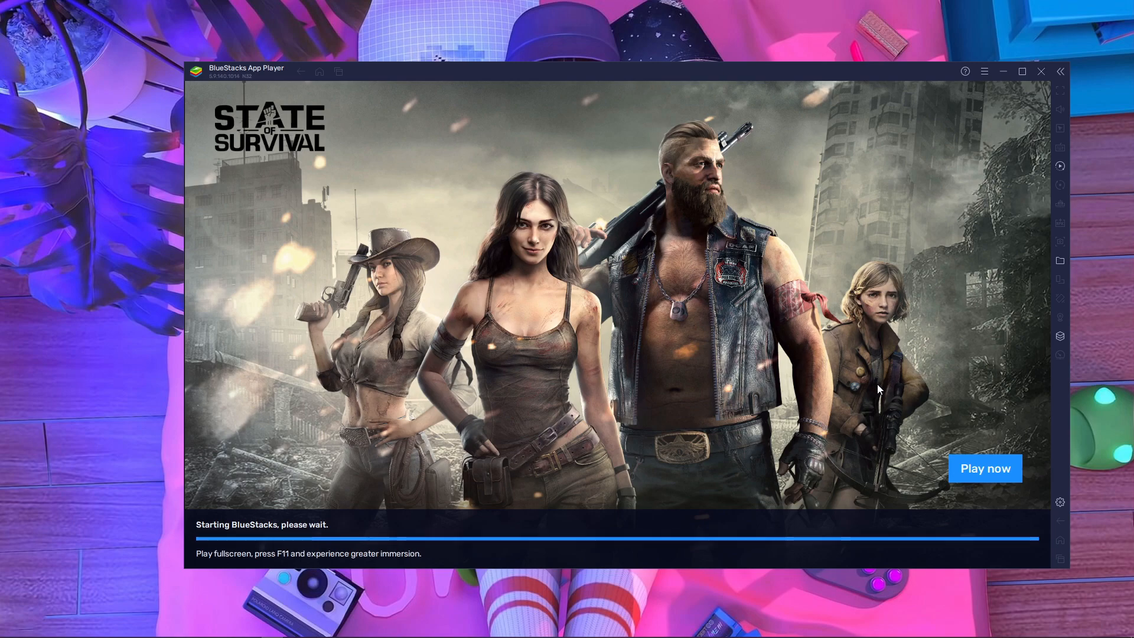
click(1059, 503)
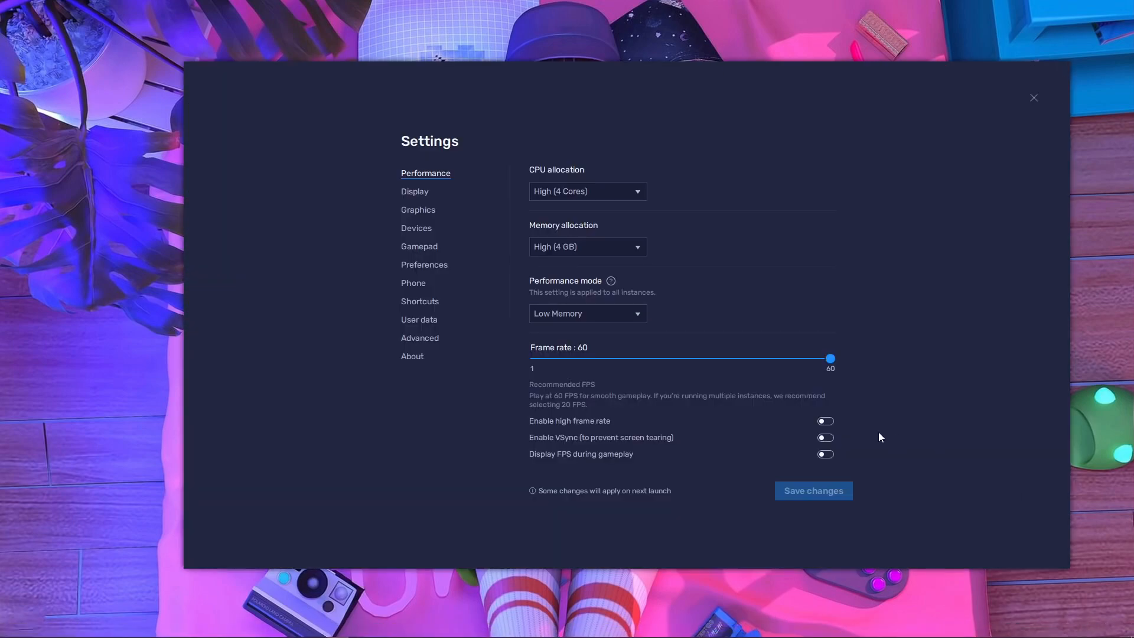
- Select the Samsung Galaxy S21 Ultra phone profile, then close Settings to the home screen
click(416, 228)
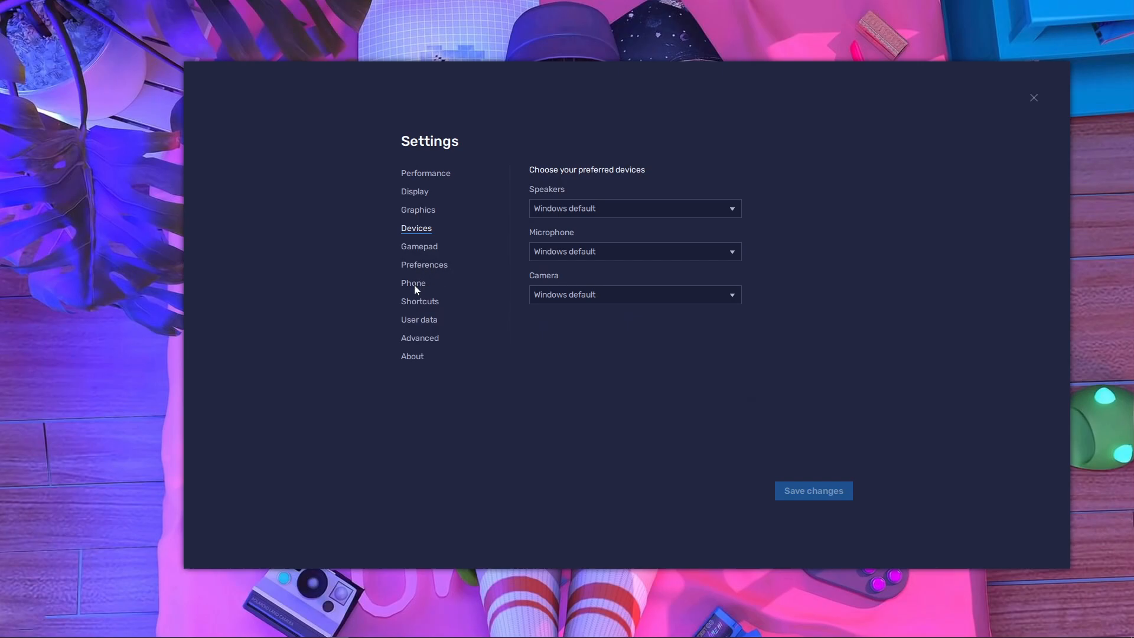
click(413, 283)
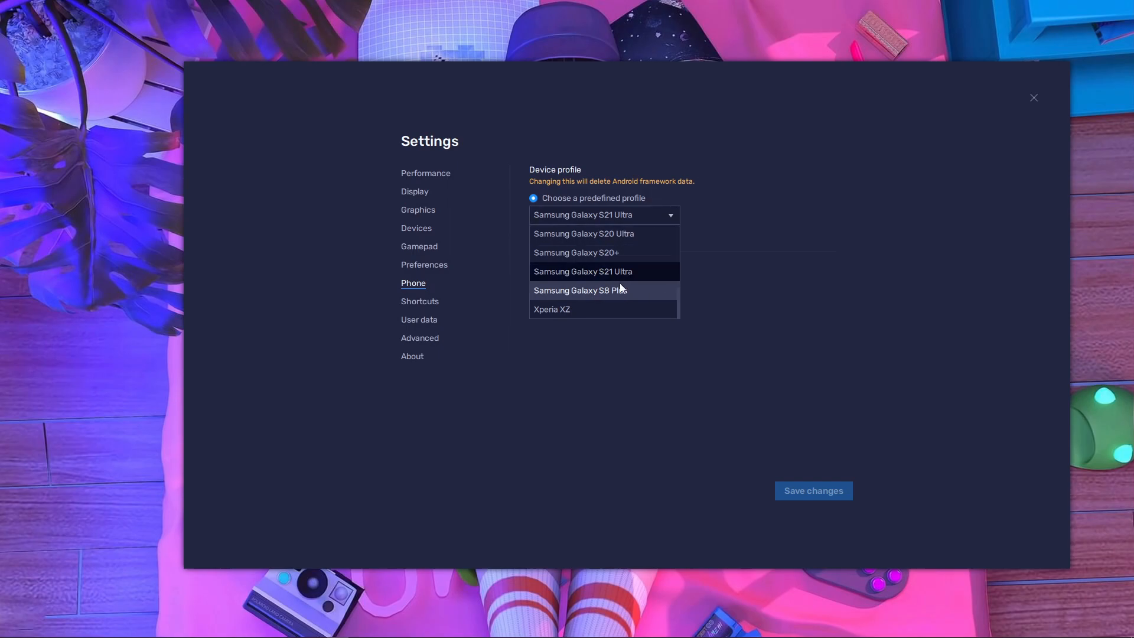
mouse_move(598, 275)
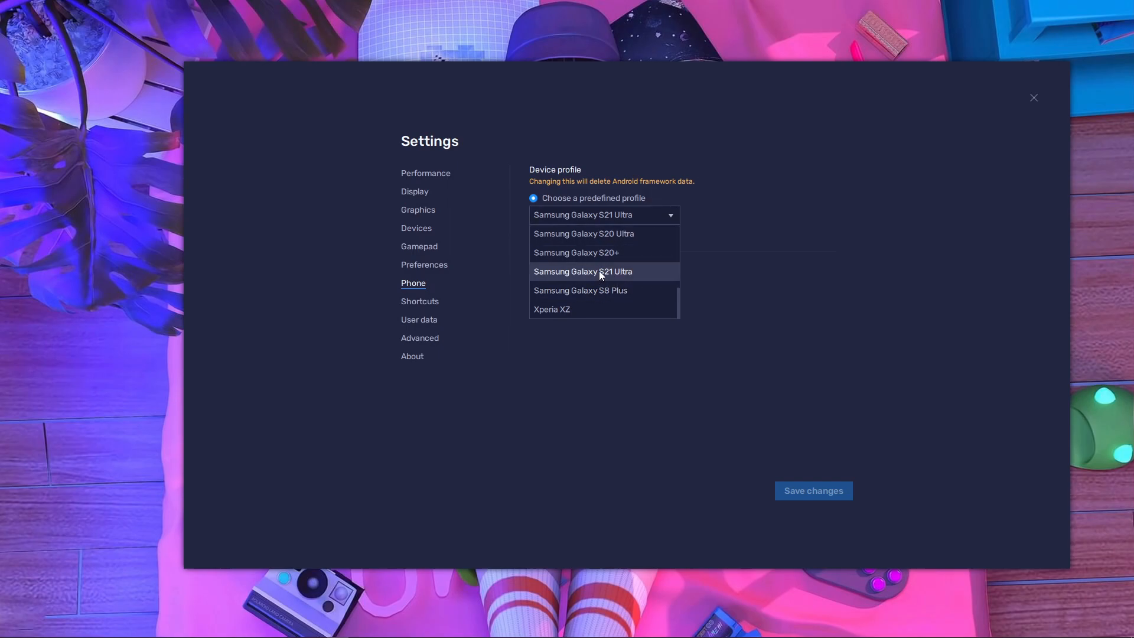
click(583, 271)
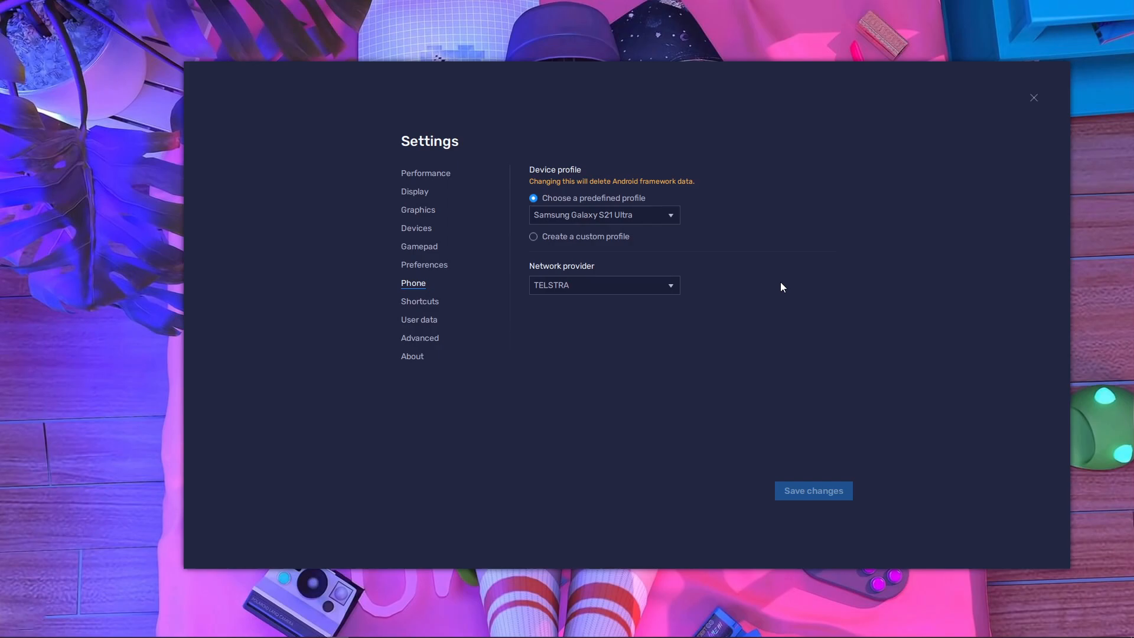
click(414, 191)
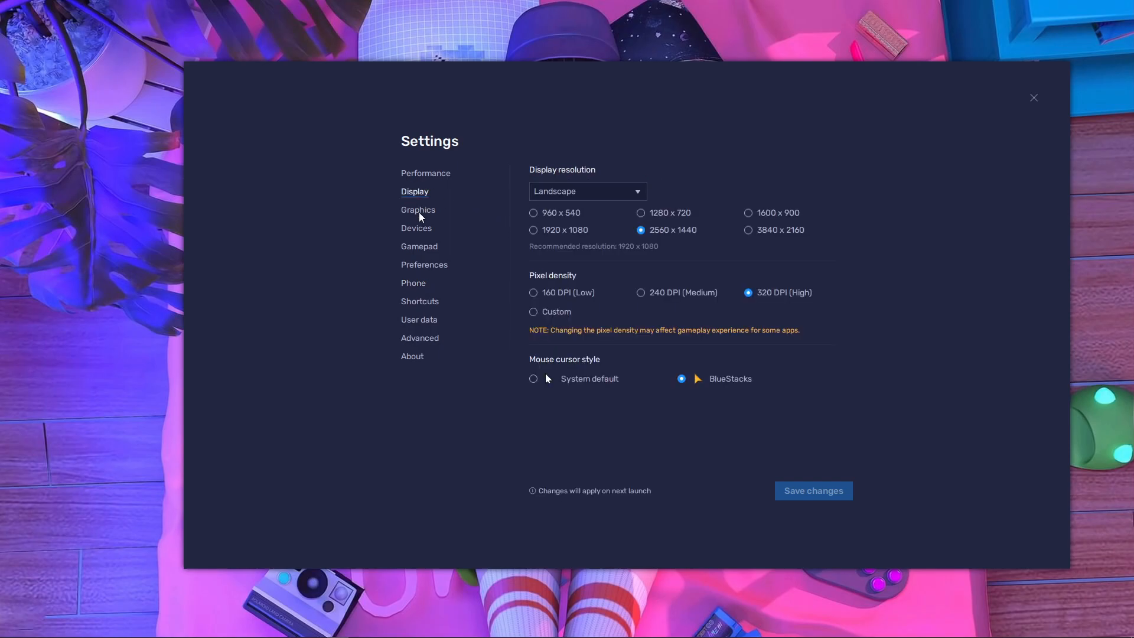
click(1034, 97)
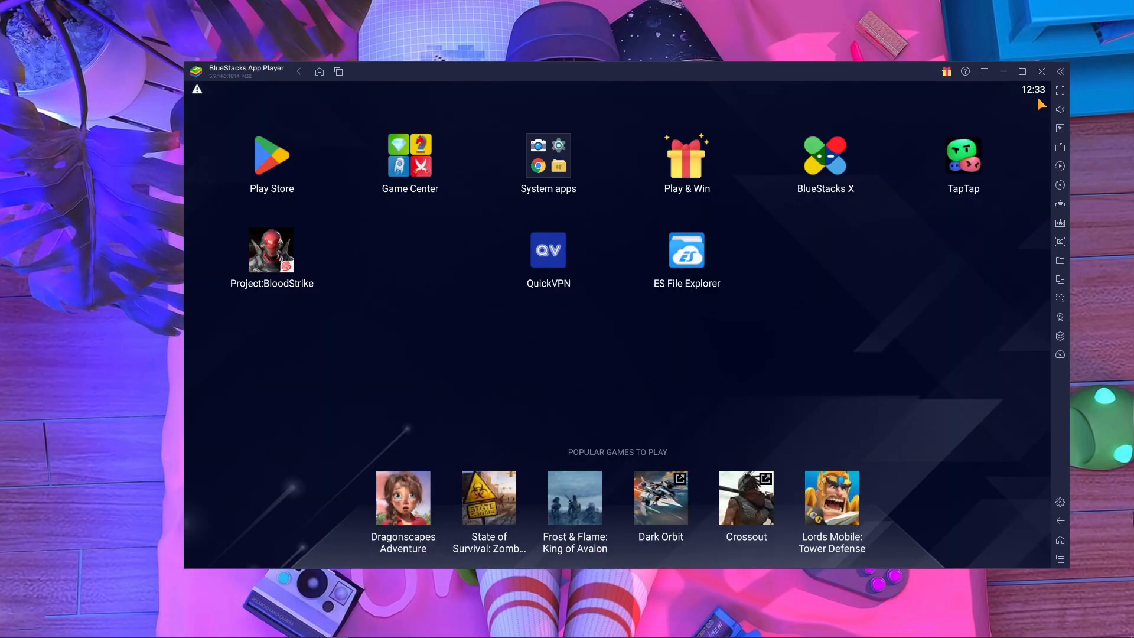
mouse_move(640, 277)
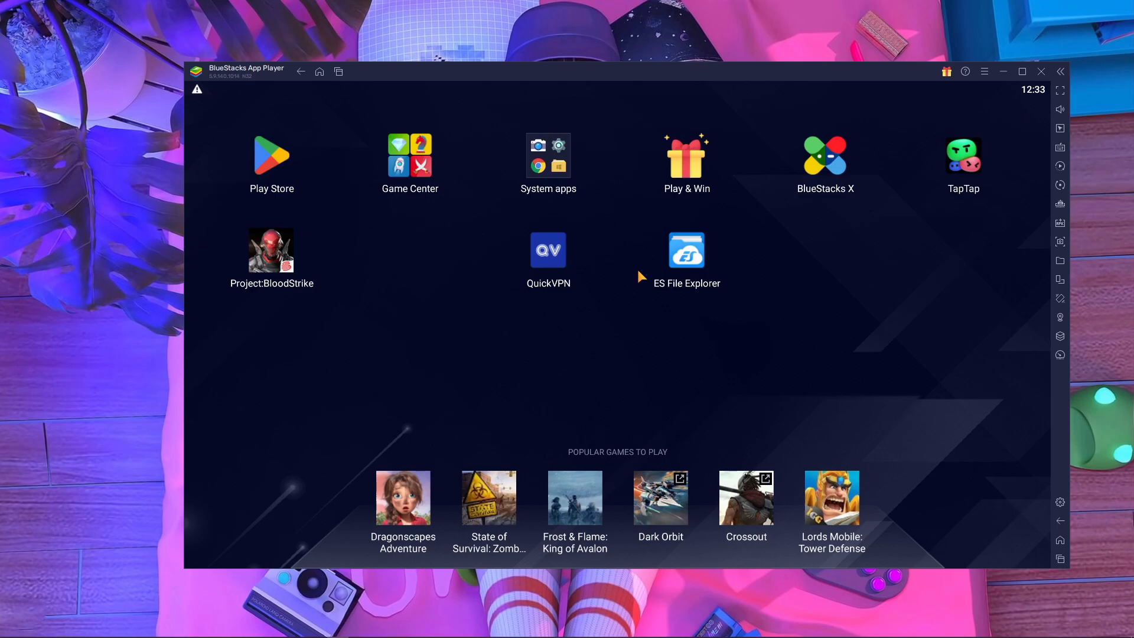